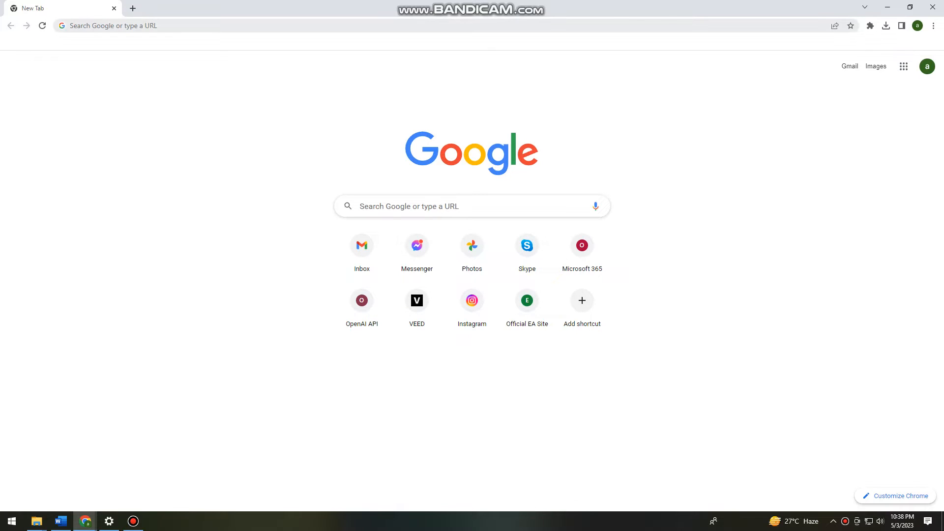
# Search 'download dolphin emulator' and go to the official Dolphin Emulator download page
pyautogui.write('download dolphin emulator')
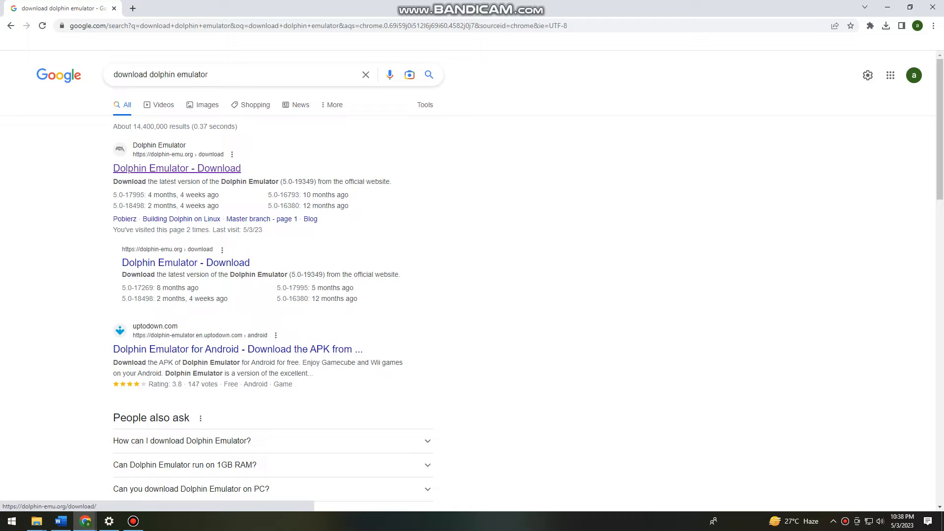
pyautogui.click(176, 168)
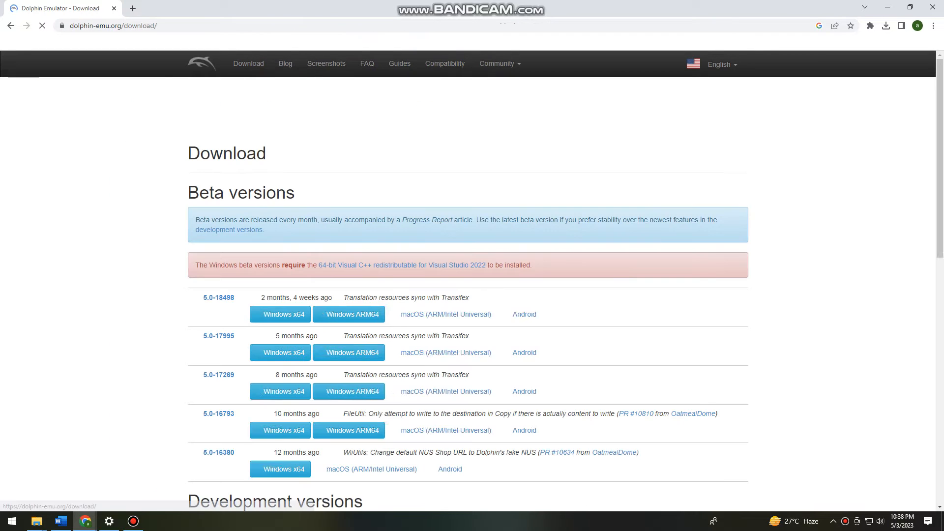
# Scroll to the Stable versions listing Dolphin 5.0, then minimize Chrome to the desktop
pyautogui.scroll(-3)
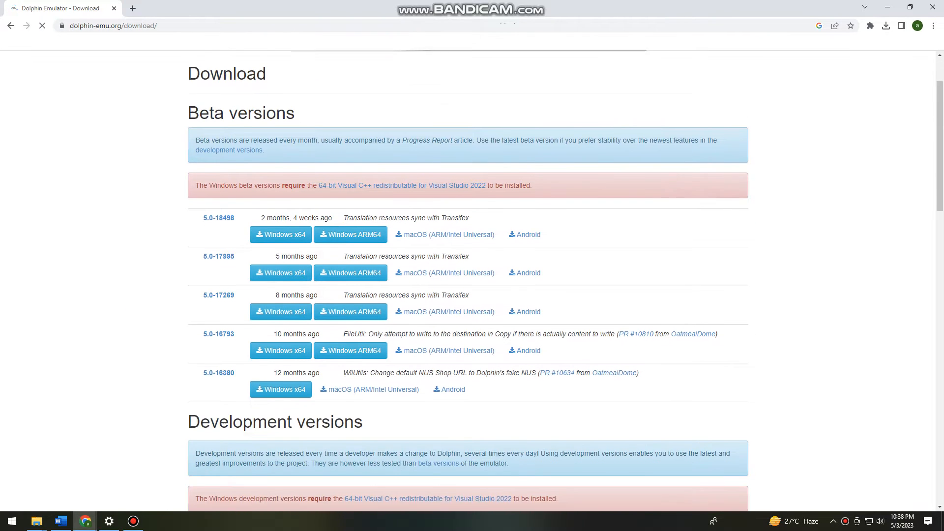
pyautogui.scroll(-3)
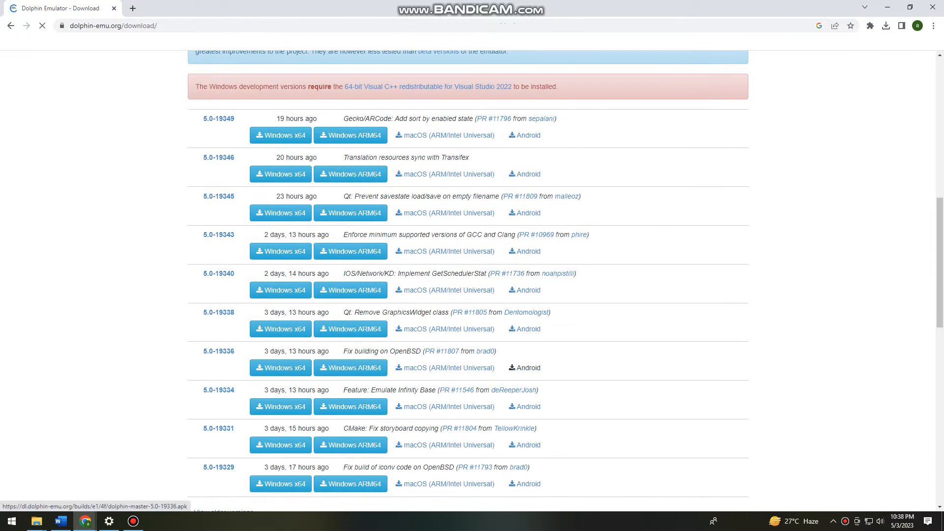
pyautogui.scroll(-3)
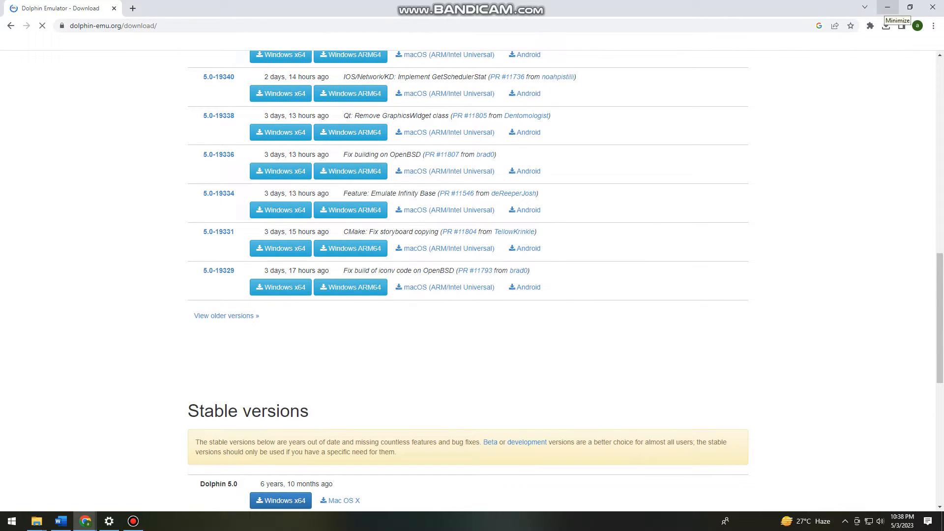
pyautogui.click(886, 7)
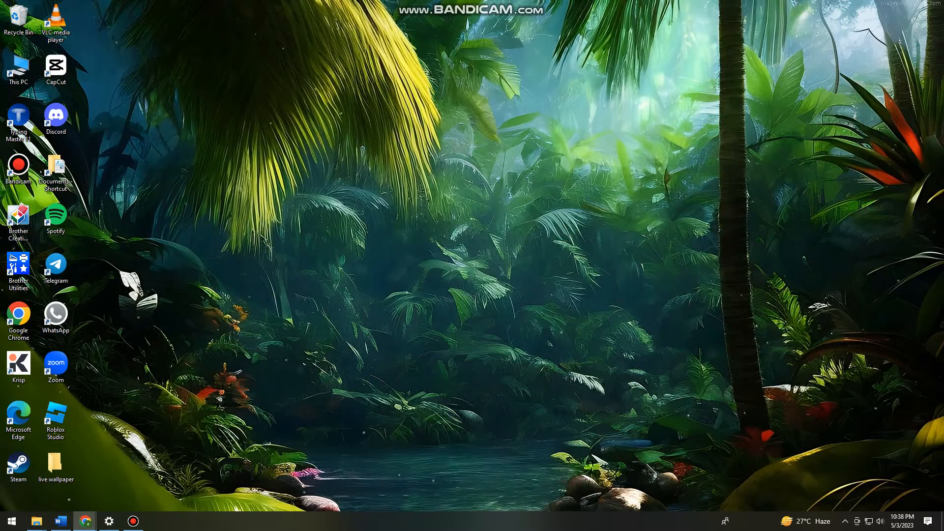
pyautogui.click(11, 521)
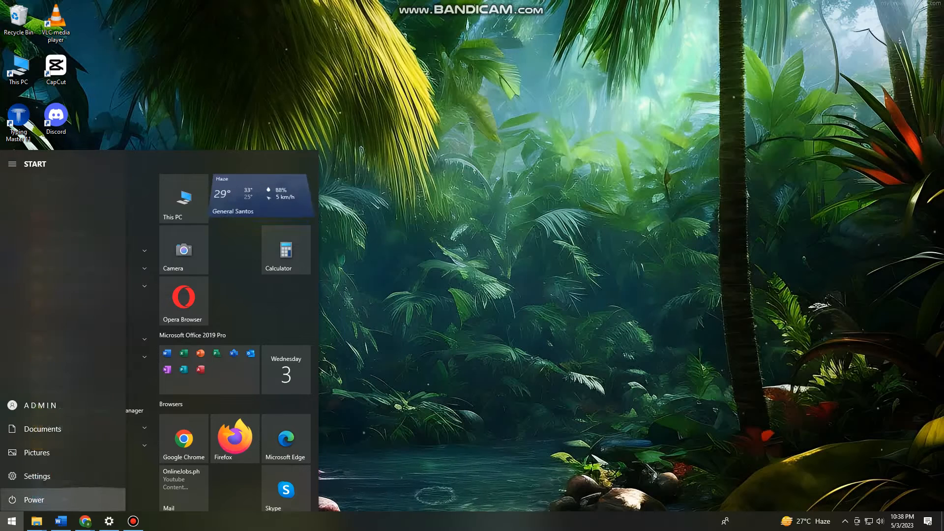
pyautogui.click(36, 476)
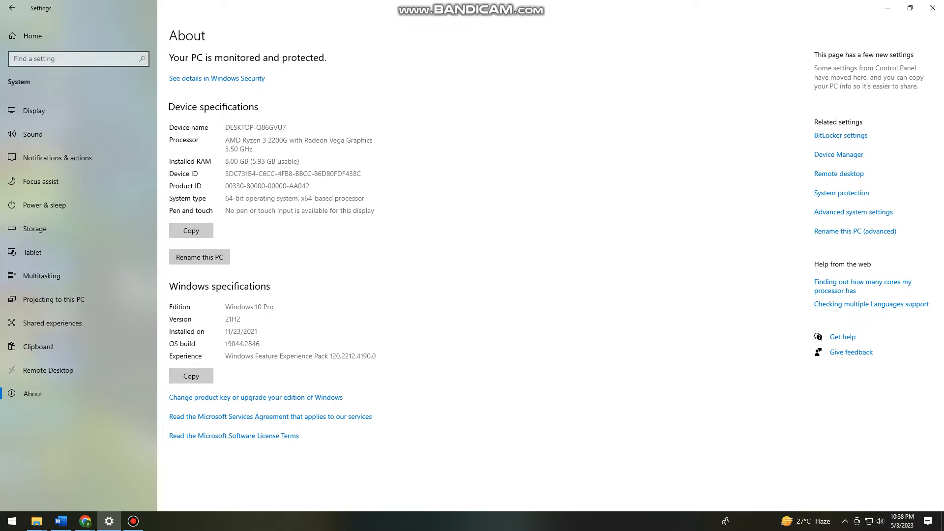
pyautogui.click(77, 58)
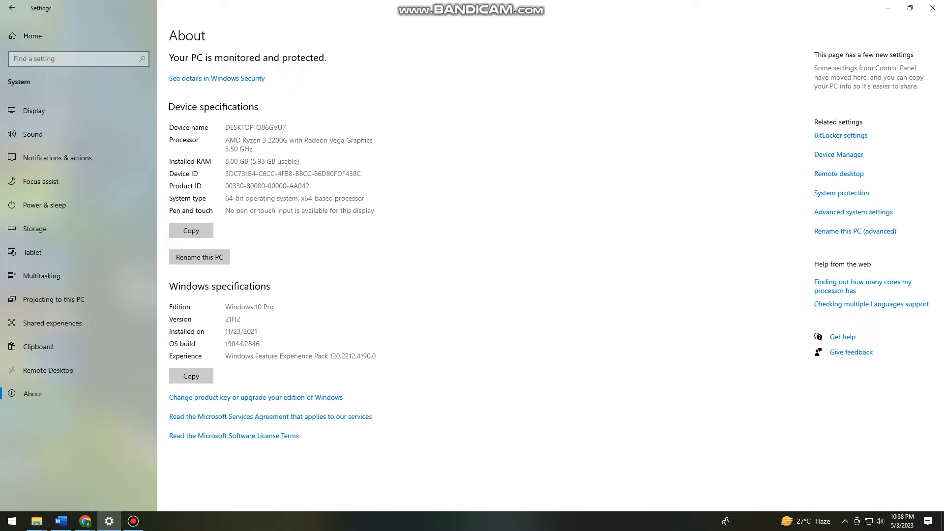
pyautogui.doubleClick(234, 198)
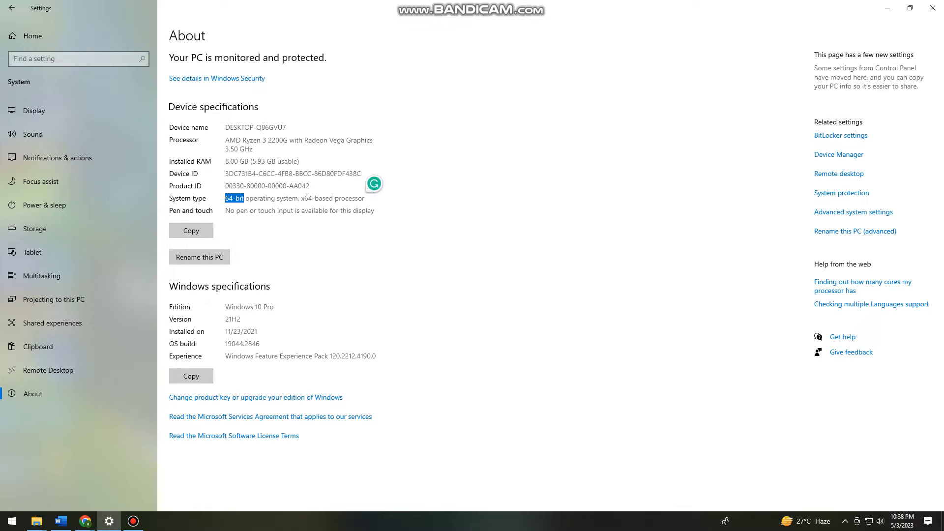
pyautogui.moveTo(224, 198); pyautogui.dragTo(289, 198)
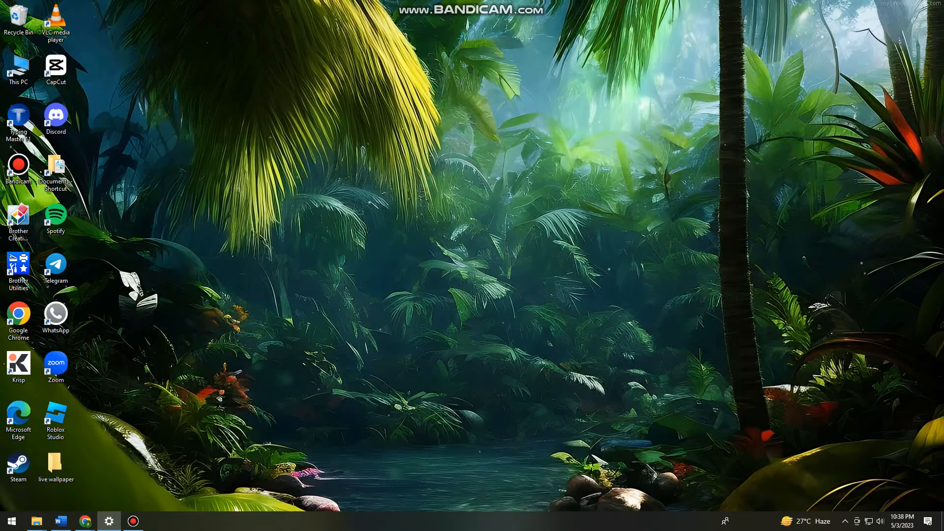
# Restore Chrome and download the stable Dolphin 5.0 Windows x64 build
pyautogui.click(84, 521)
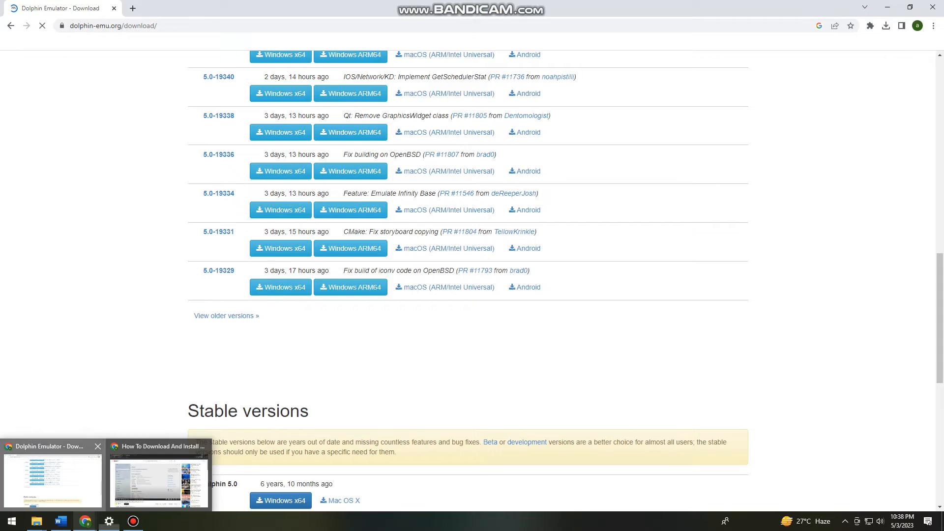
pyautogui.scroll(-3)
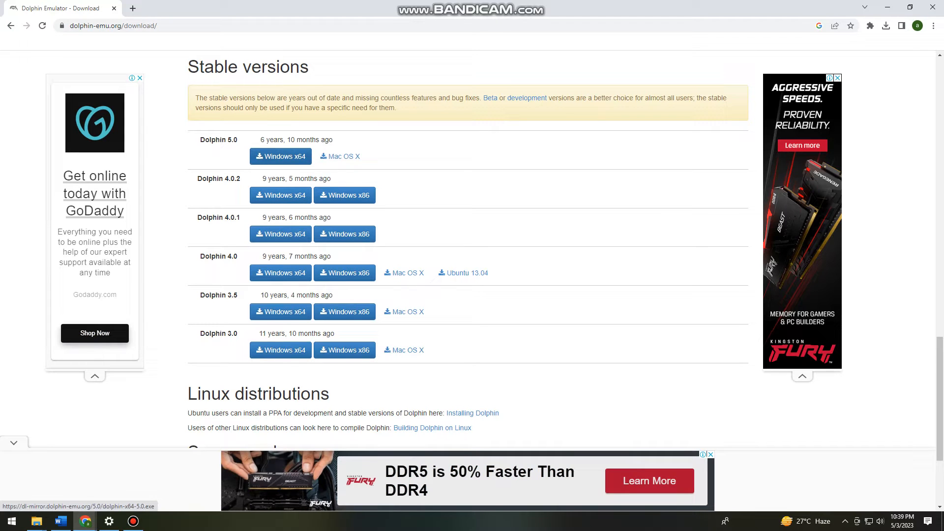
pyautogui.click(280, 157)
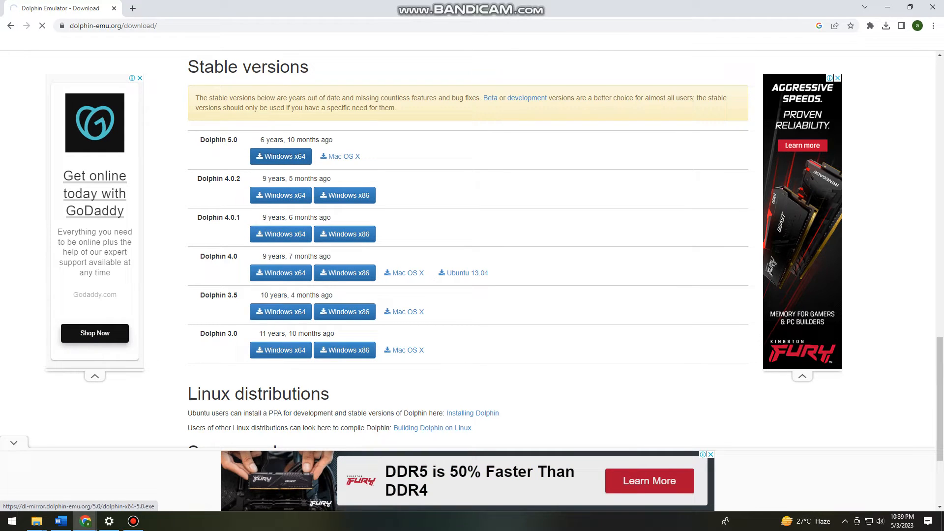
pyautogui.click(281, 156)
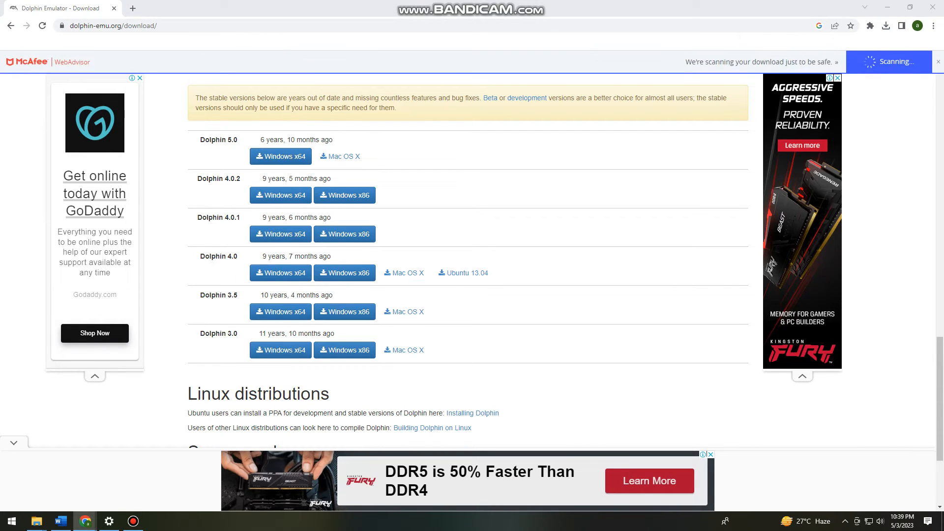
# Launch the downloaded Dolphin 5.0 installer from Chrome's downloads
pyautogui.click(891, 26)
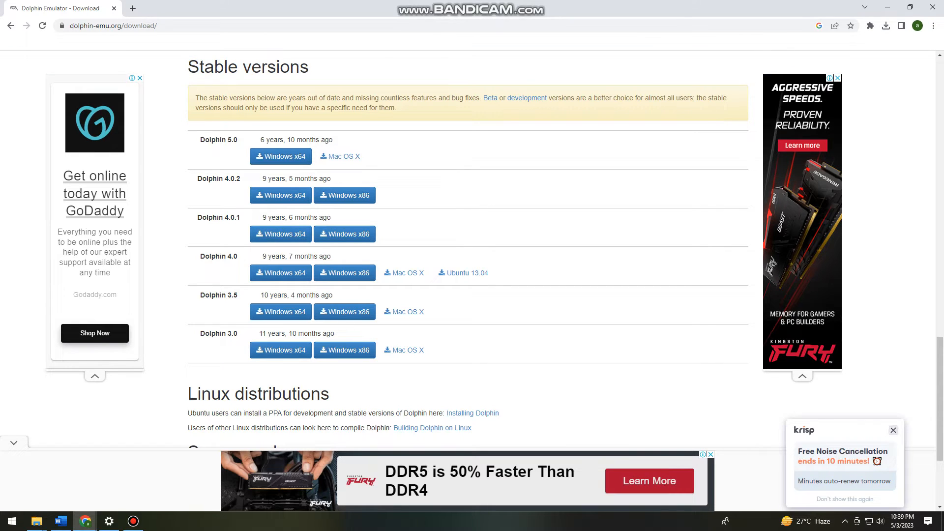
pyautogui.click(885, 25)
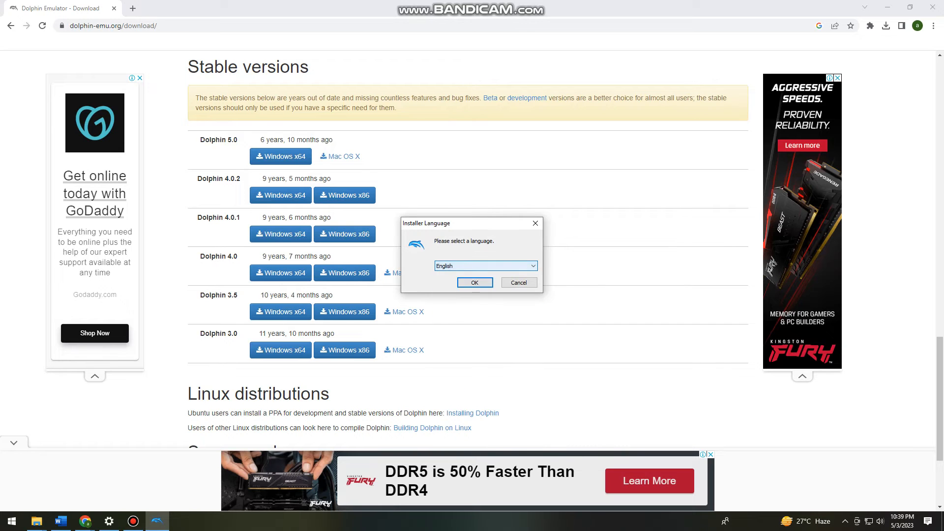
# Keep English, accept the license agreement and the default components
pyautogui.click(474, 282)
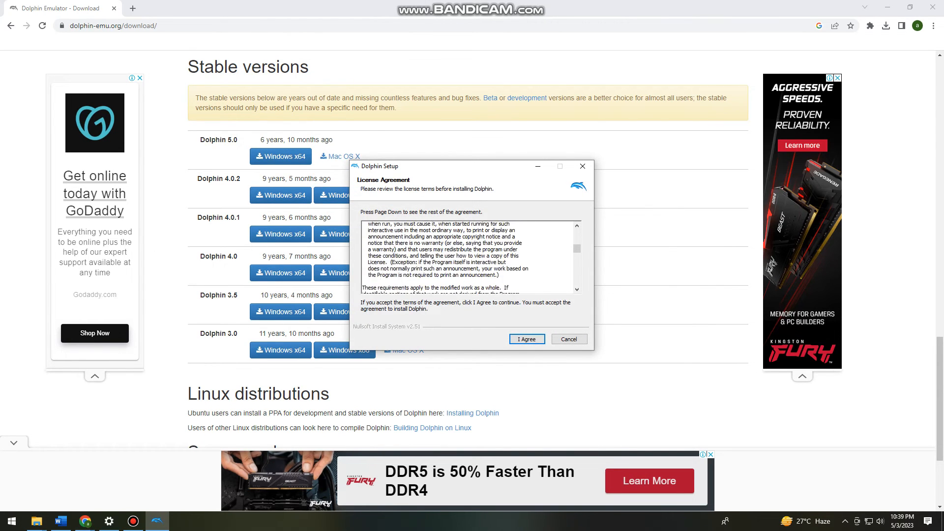
pyautogui.scroll(-3)
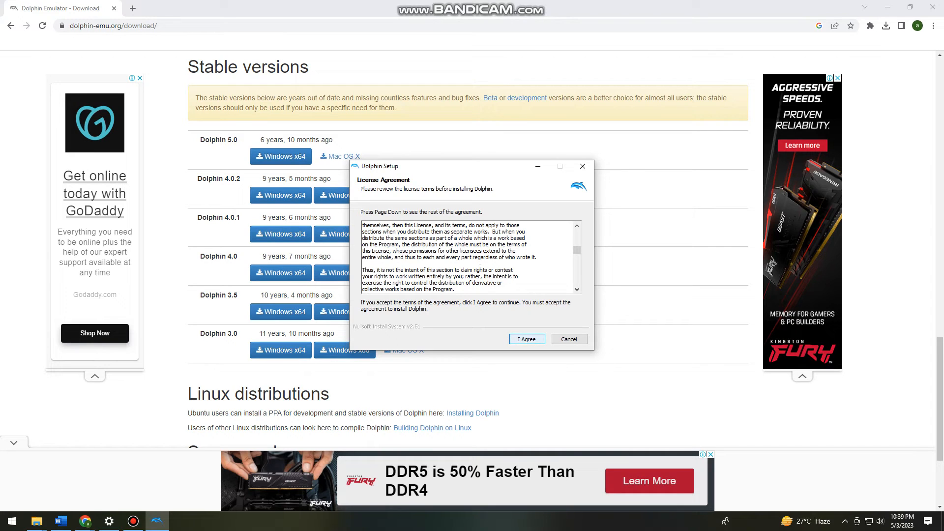
pyautogui.click(525, 339)
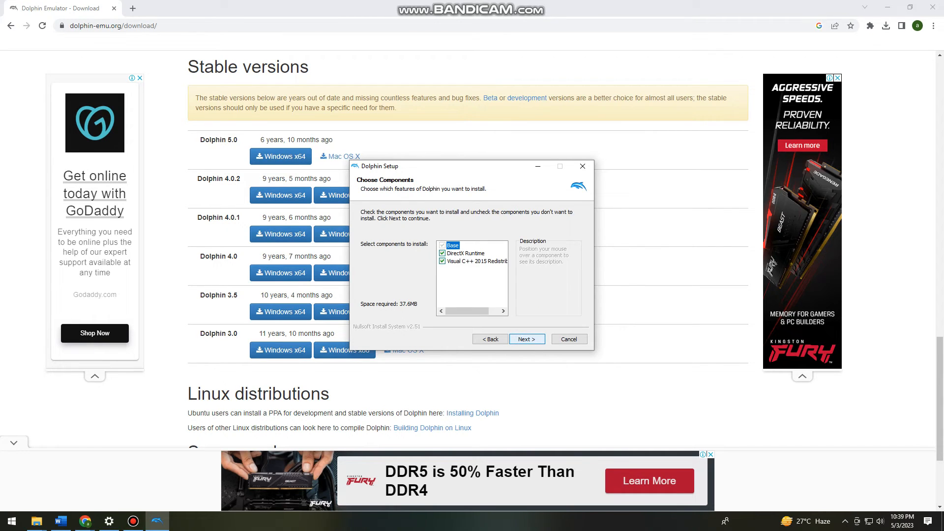
pyautogui.click(525, 339)
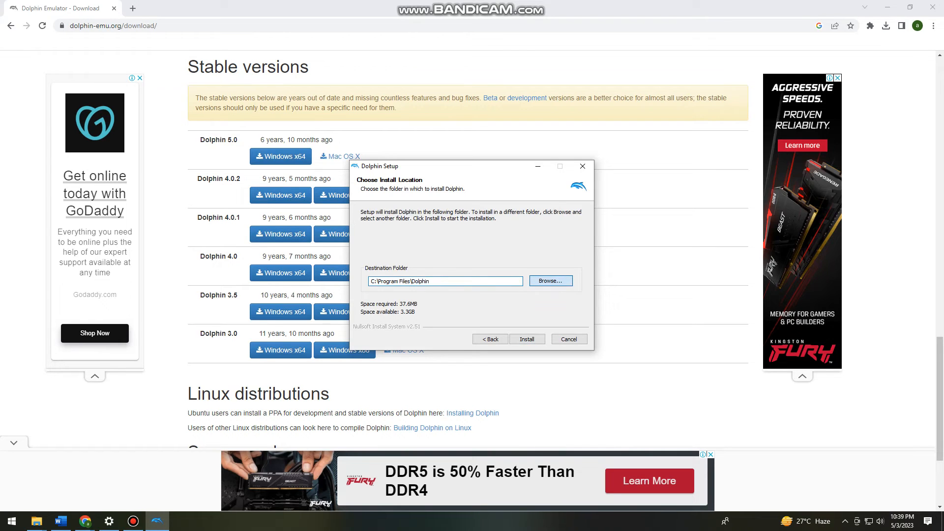
# Change the destination folder to the work folder on D: (D:\work\Dolphin)
pyautogui.click(549, 280)
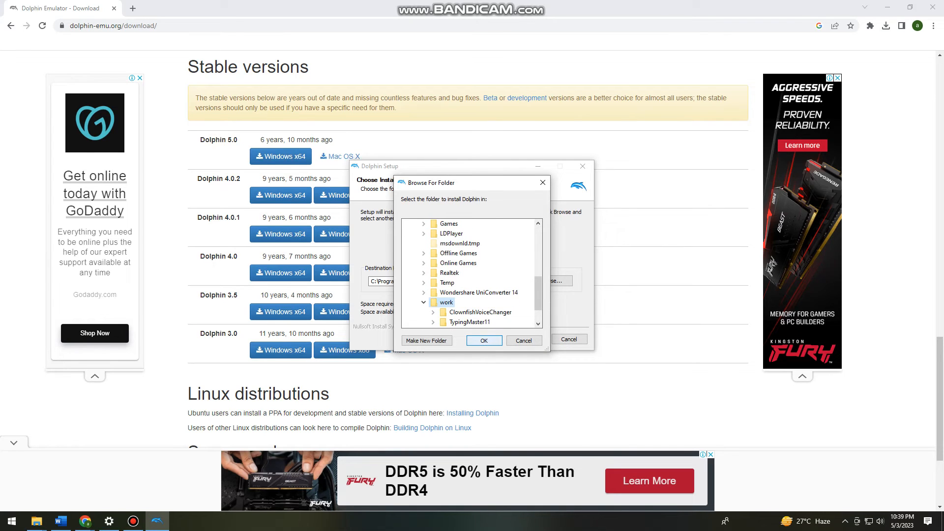
pyautogui.click(484, 340)
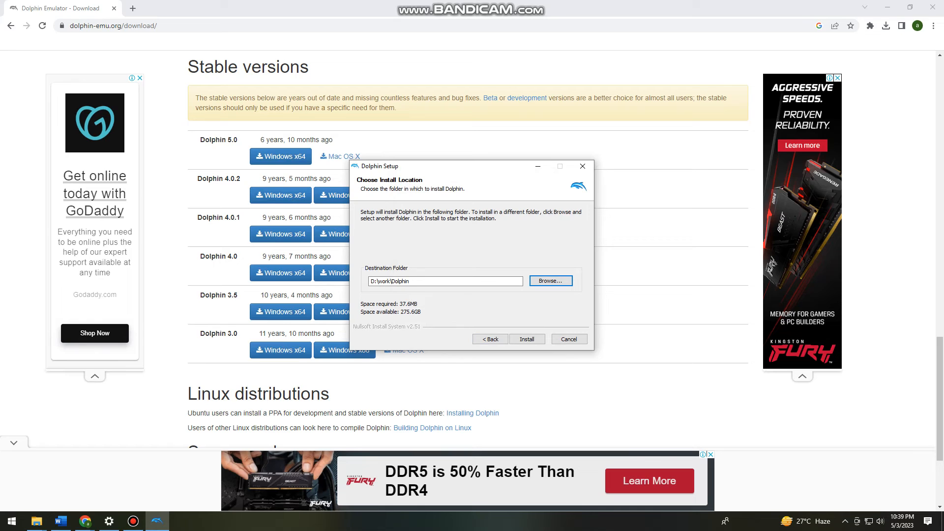